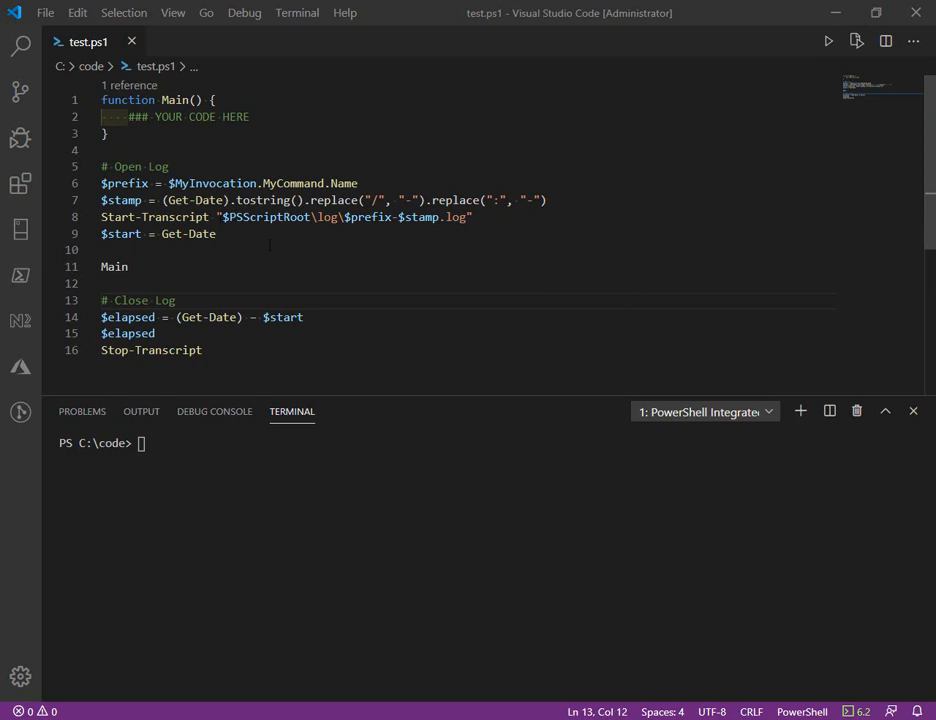
# Label the line 8 log path callouts: $prefix as 'Invoke PS1', $stamp as 'Date Time'.
pyautogui.doubleClick(155, 217)
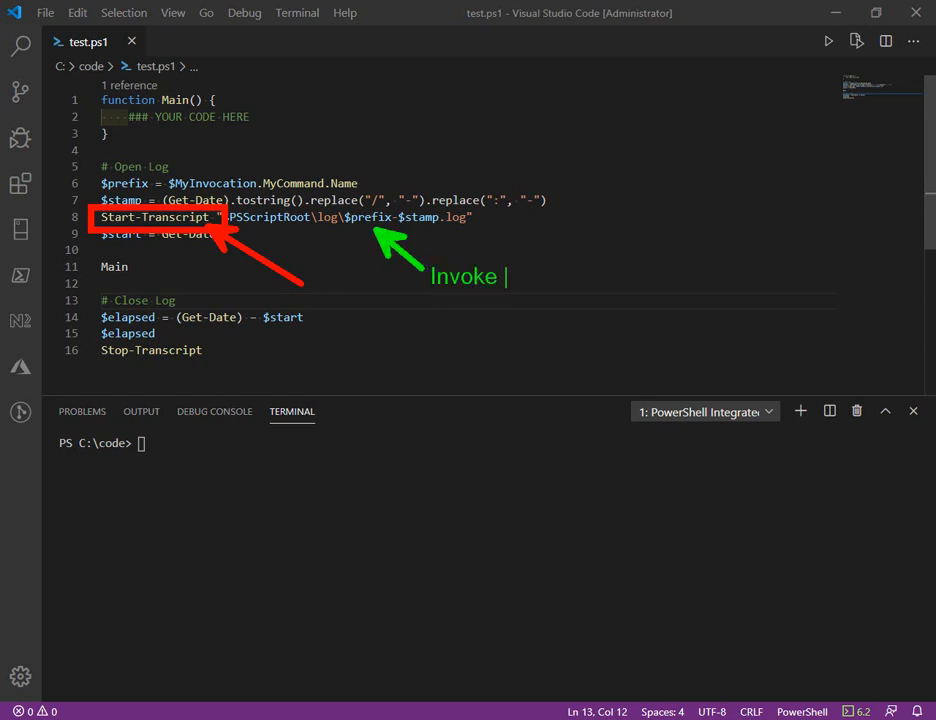
pyautogui.write('PS1')
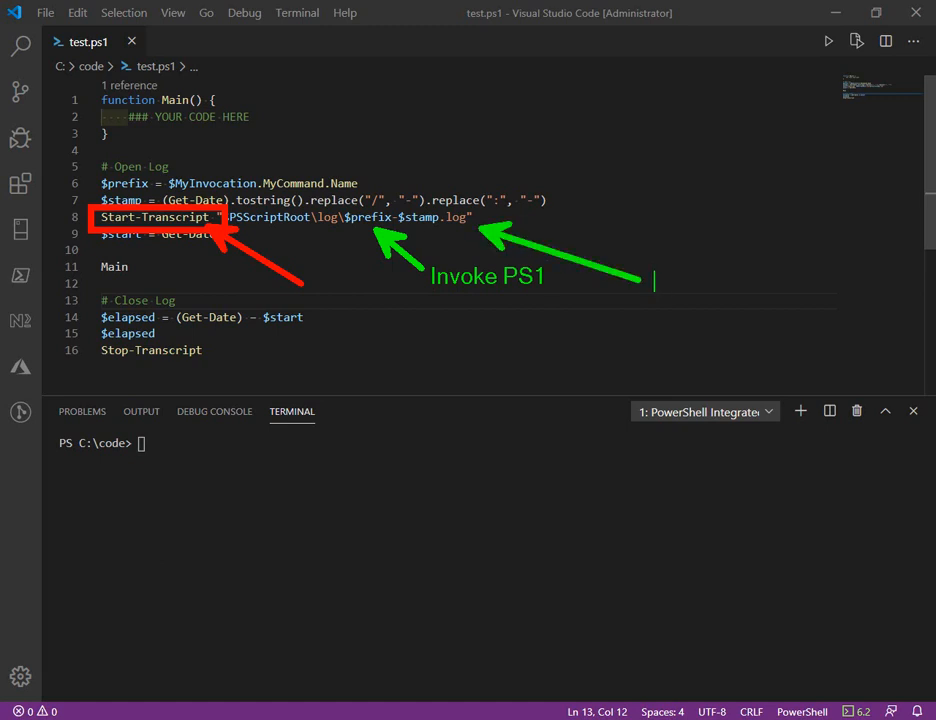
pyautogui.write('Date Time')
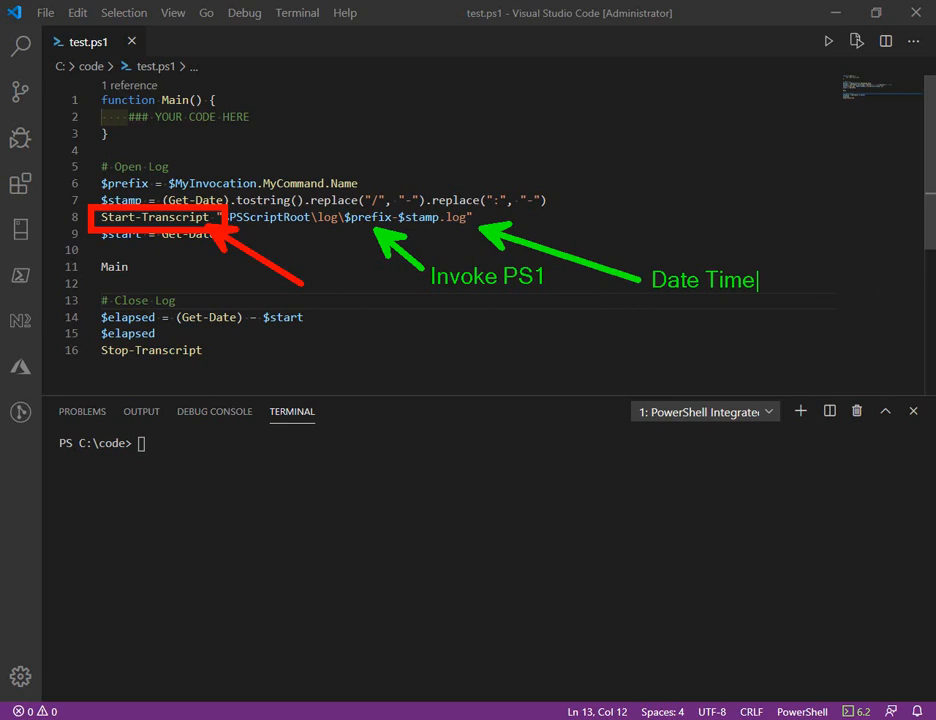